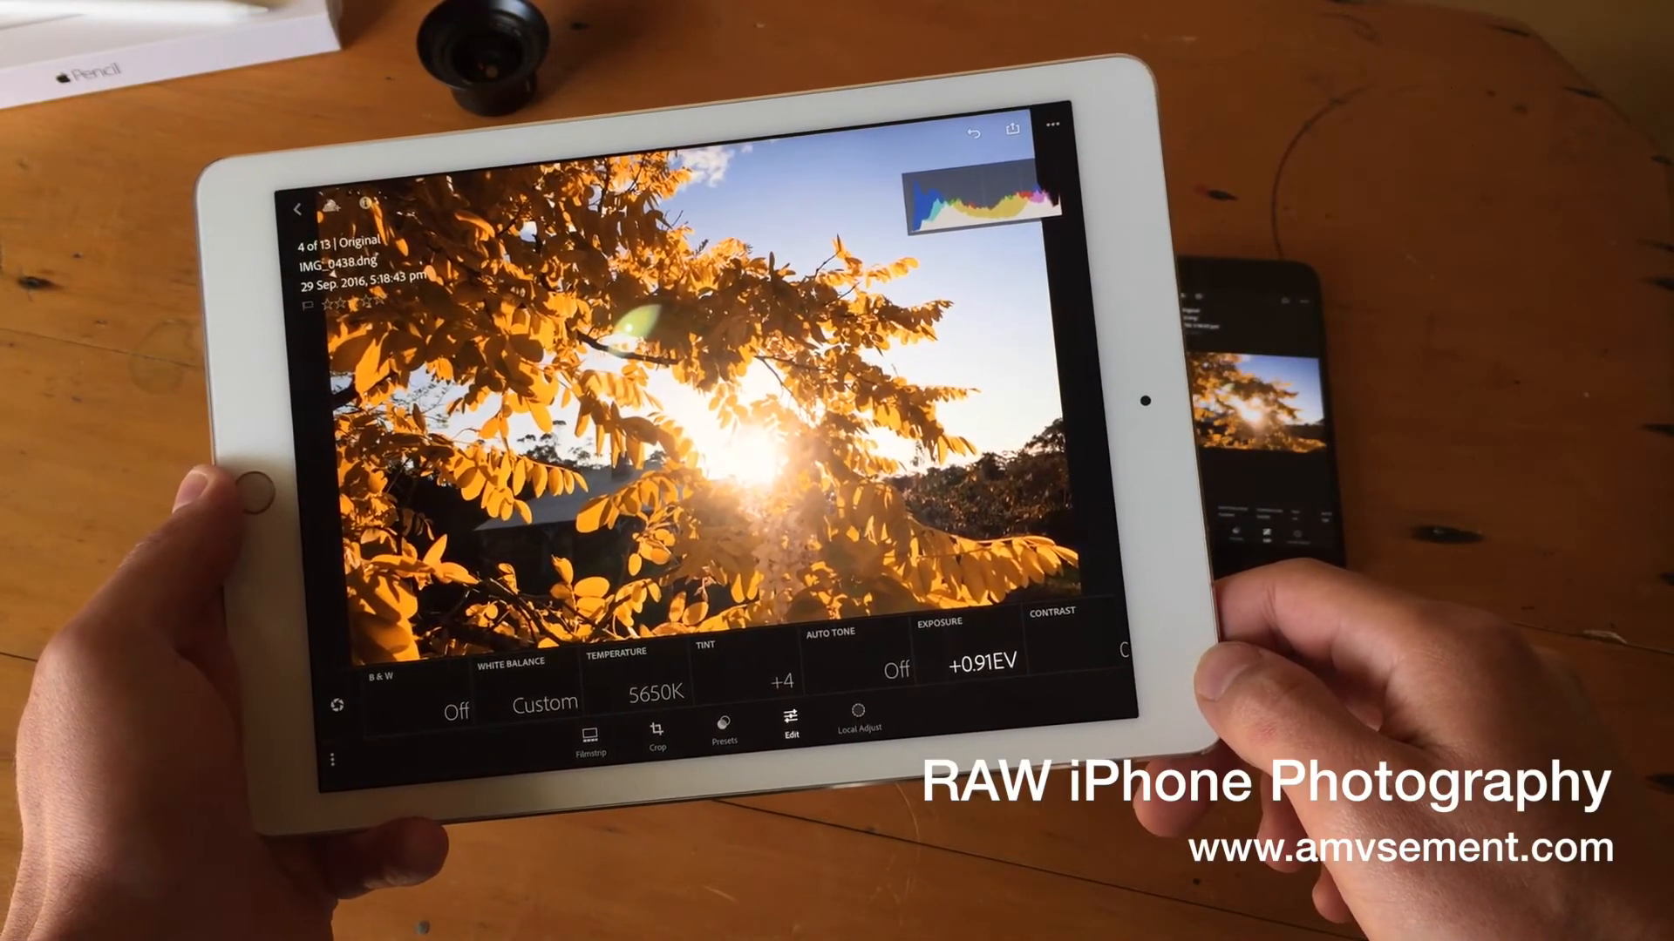
Switch from the Edit panel to the filmstrip of thumbnails below the autumn leaves photo
{"action": "left_click", "coordinate": [594, 742]}
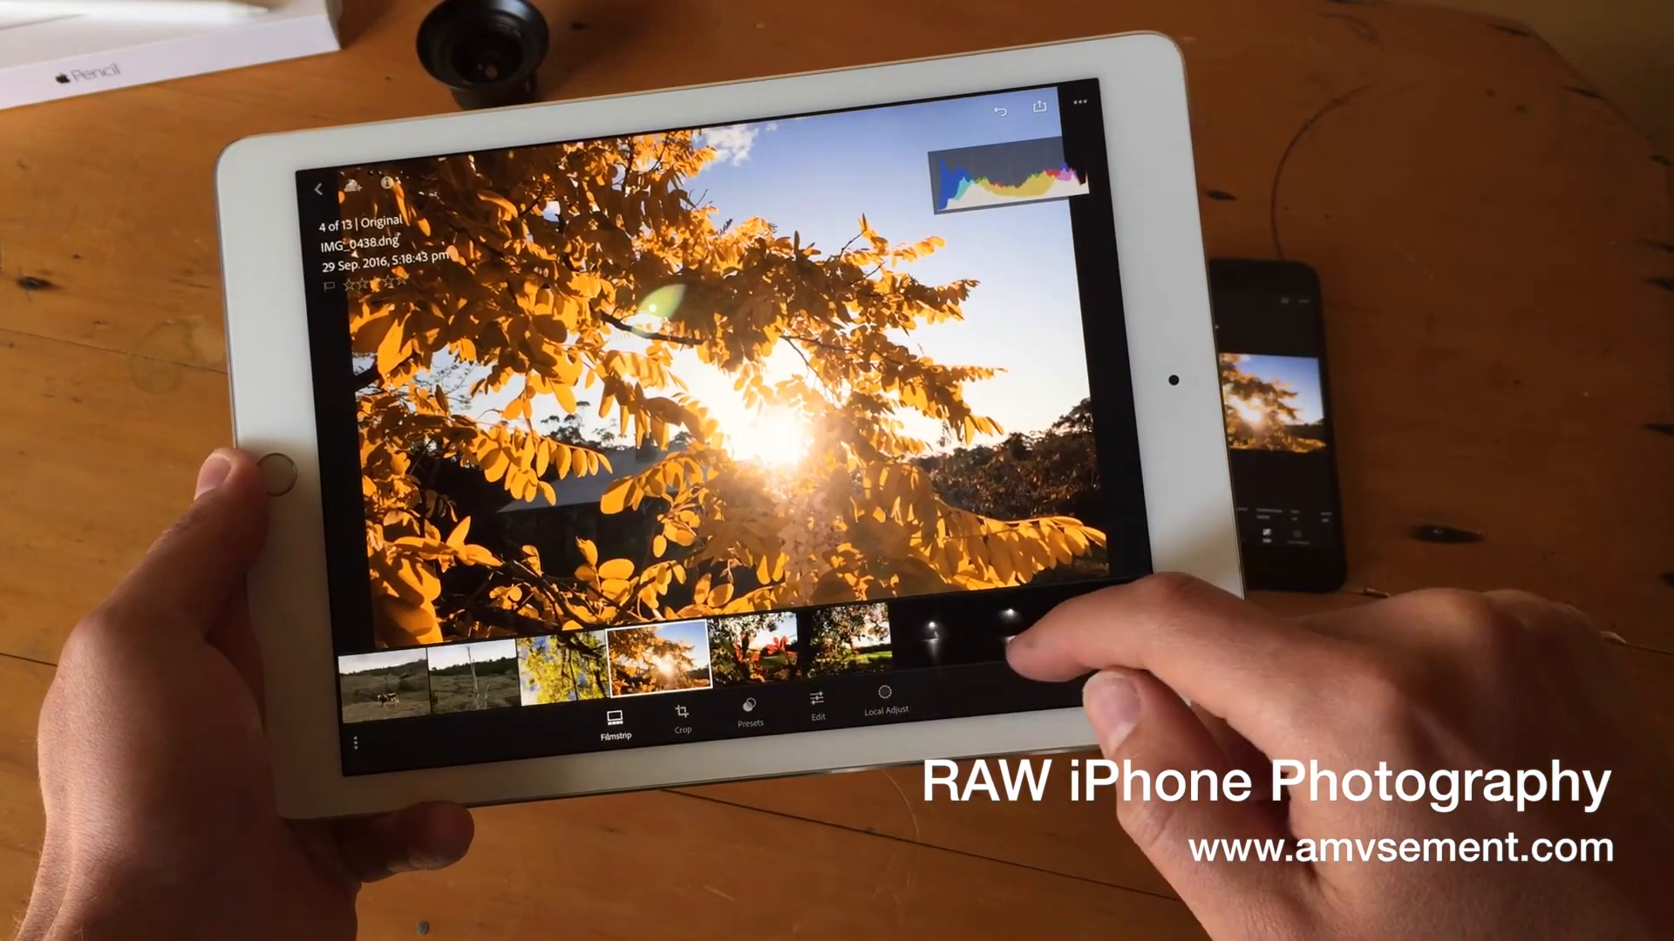